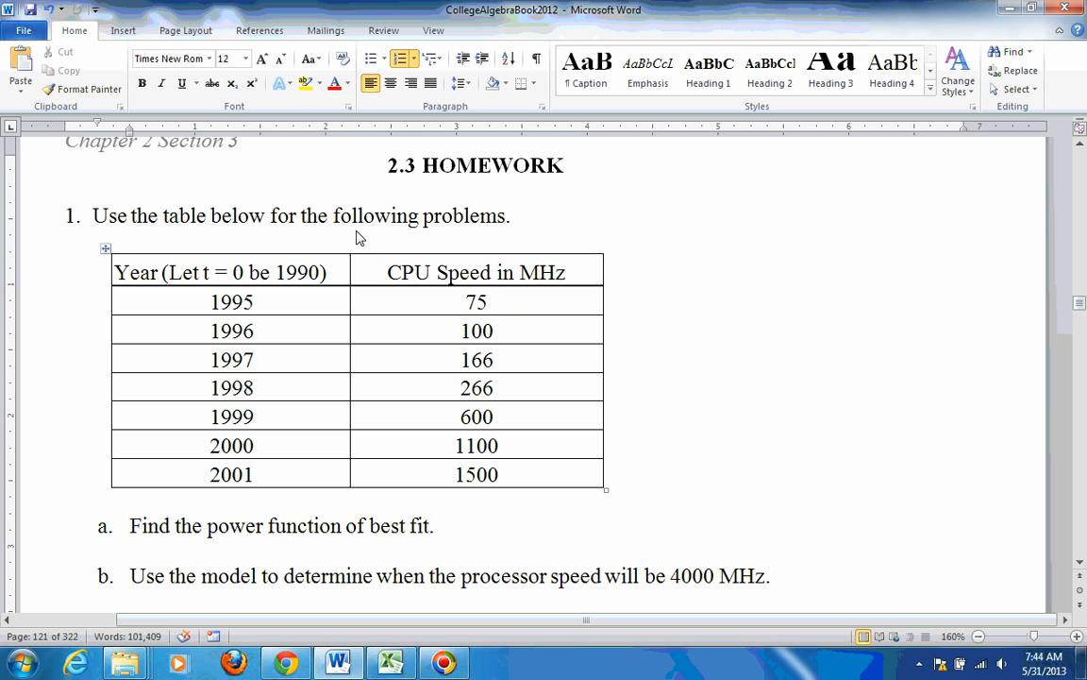
{"action": "mouse_move", "coordinate": [219, 291]}
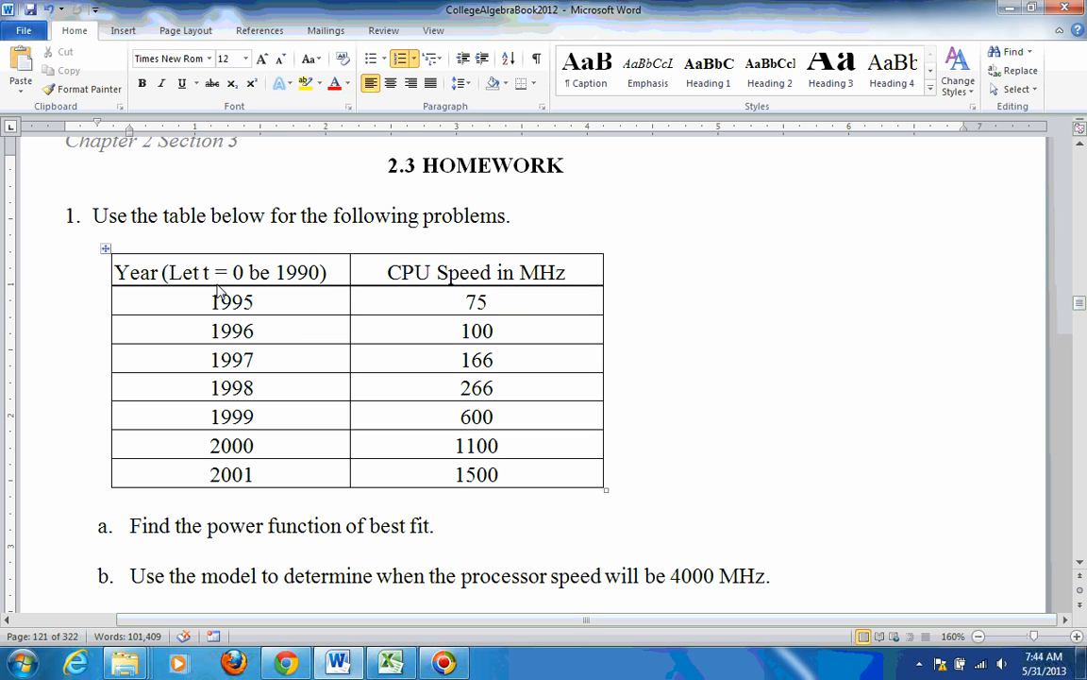
Step: Return to the Word homework table and select the 1995 year cell after part a
{"action": "left_click", "coordinate": [434, 525]}
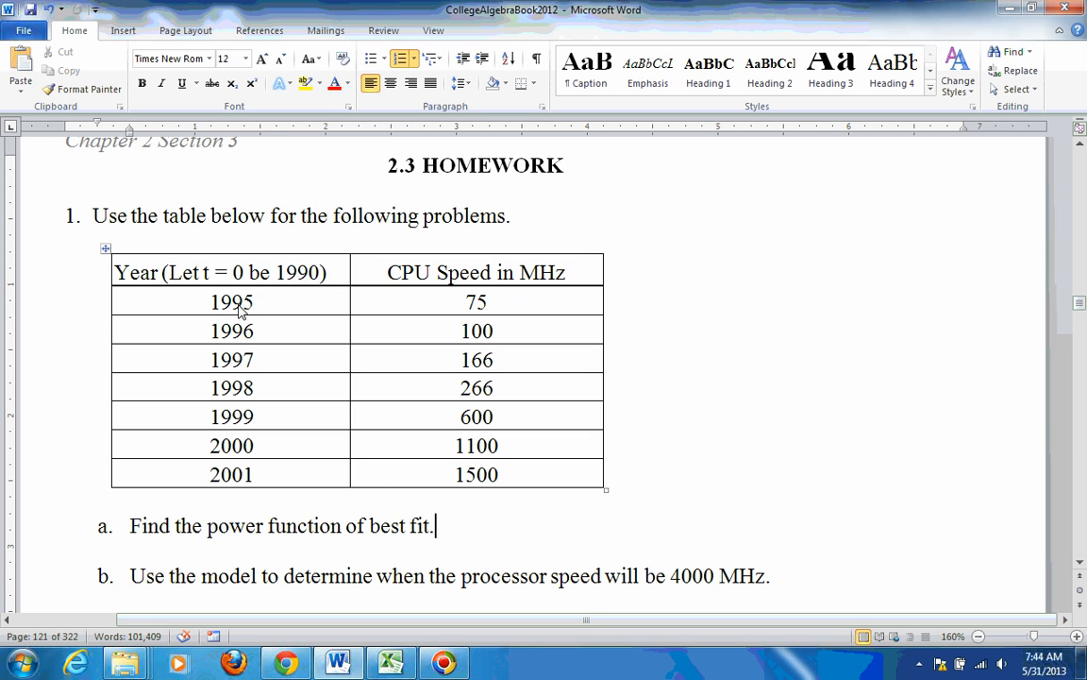
{"action": "mouse_move", "coordinate": [294, 290]}
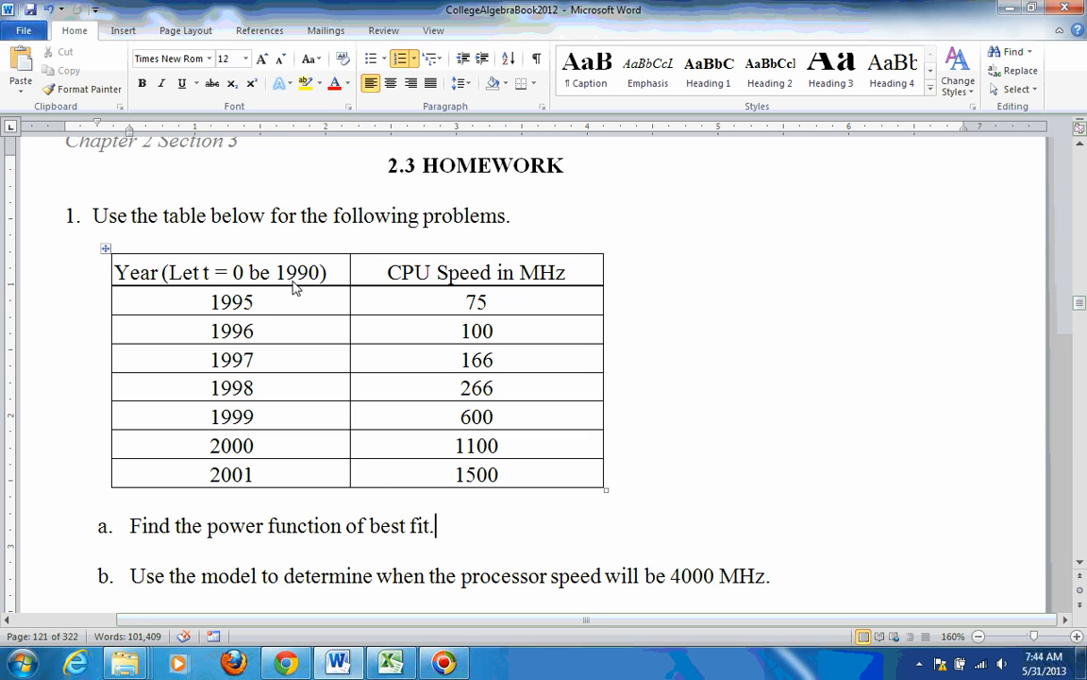
{"action": "double_click", "coordinate": [247, 302]}
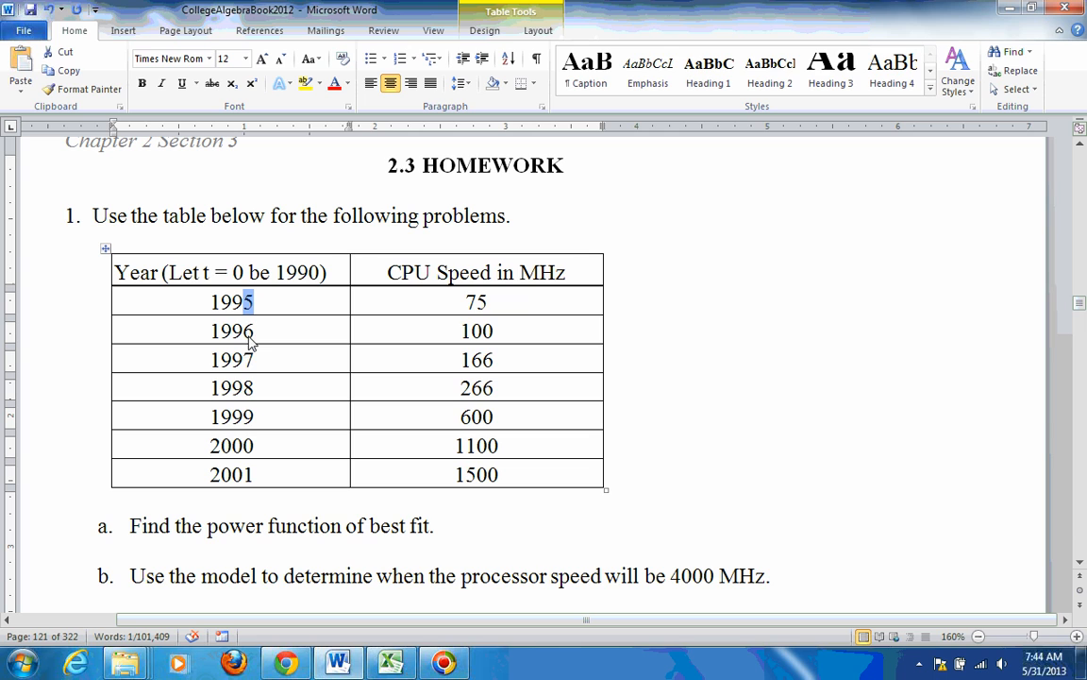
{"action": "mouse_move", "coordinate": [250, 491]}
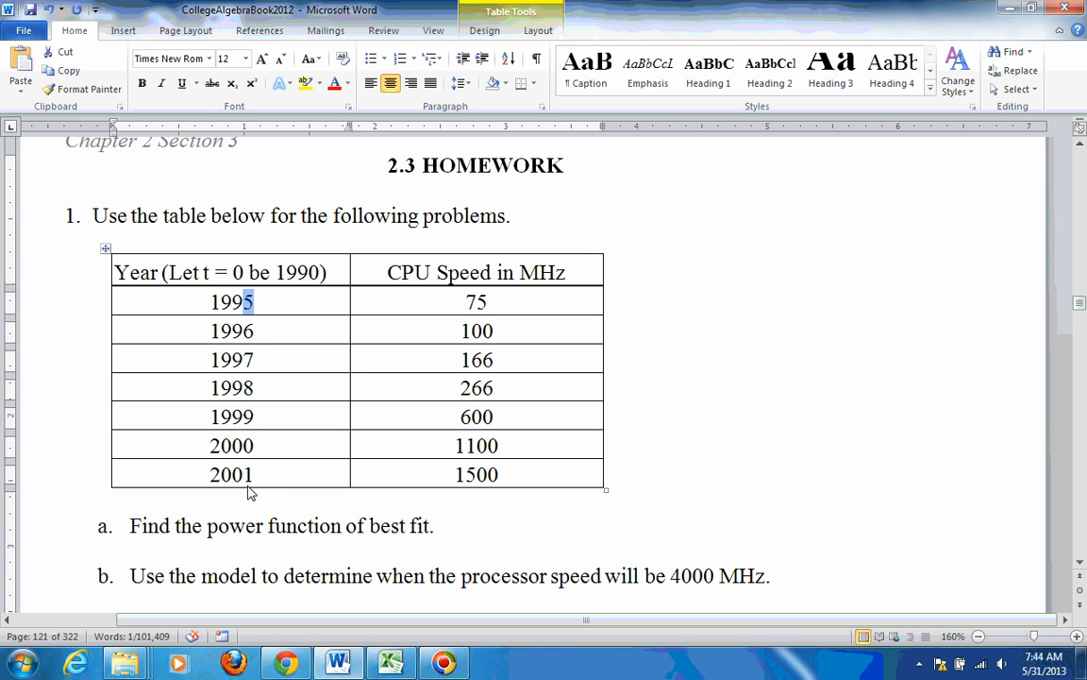
{"action": "mouse_move", "coordinate": [476, 463]}
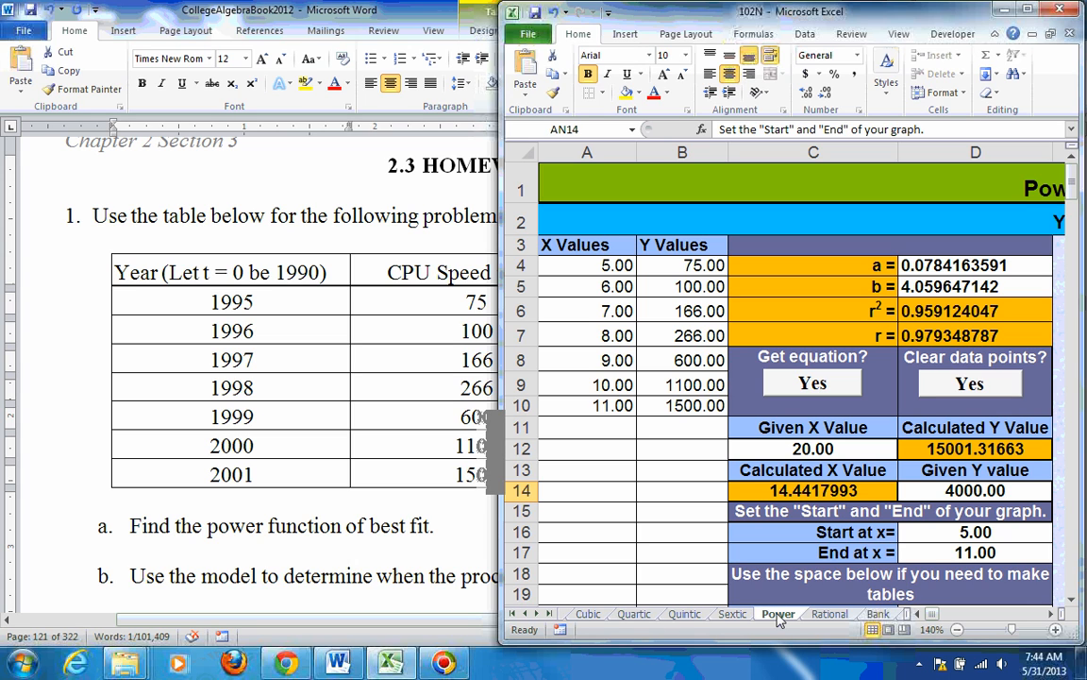
{"action": "mouse_move", "coordinate": [667, 359]}
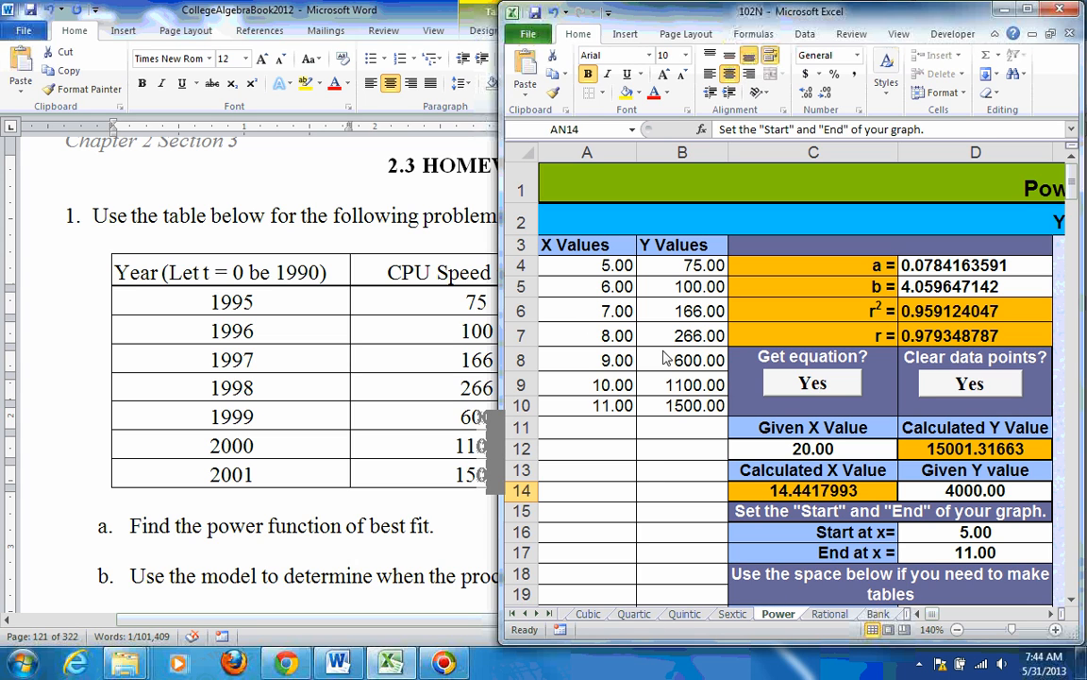
{"action": "mouse_move", "coordinate": [936, 342]}
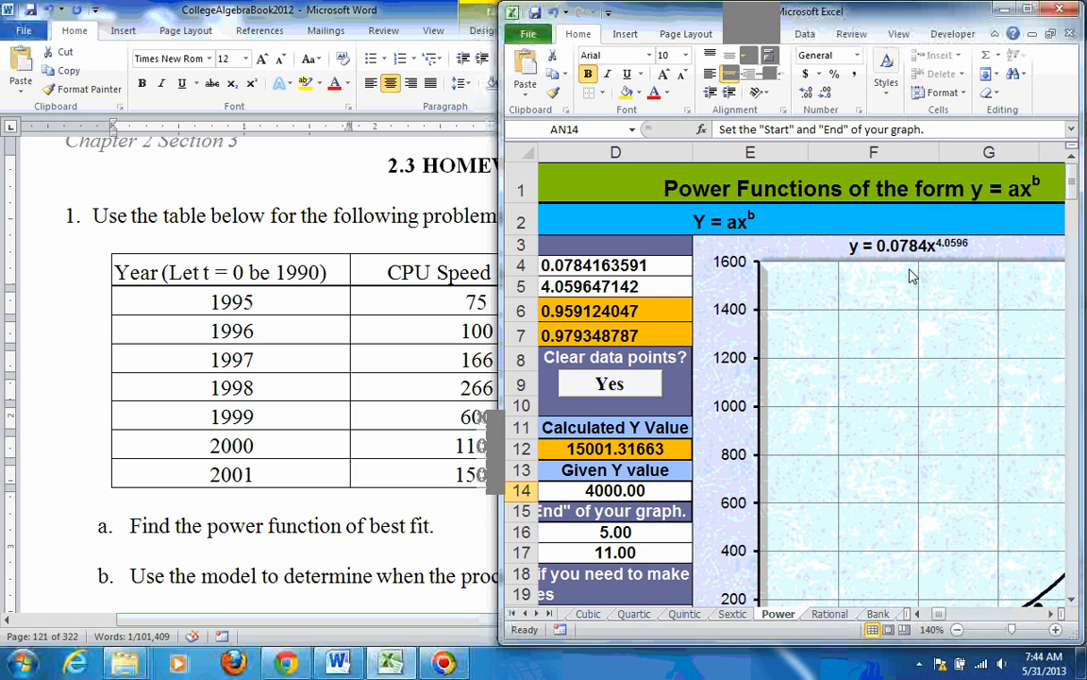
{"action": "mouse_move", "coordinate": [944, 245]}
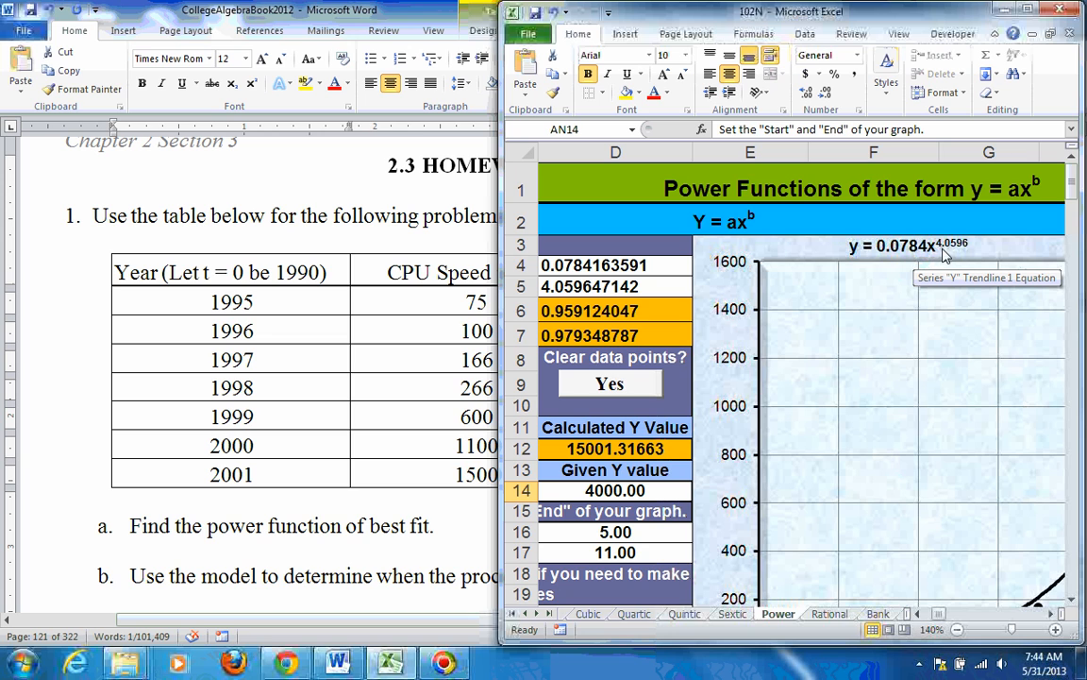
{"action": "mouse_move", "coordinate": [972, 246]}
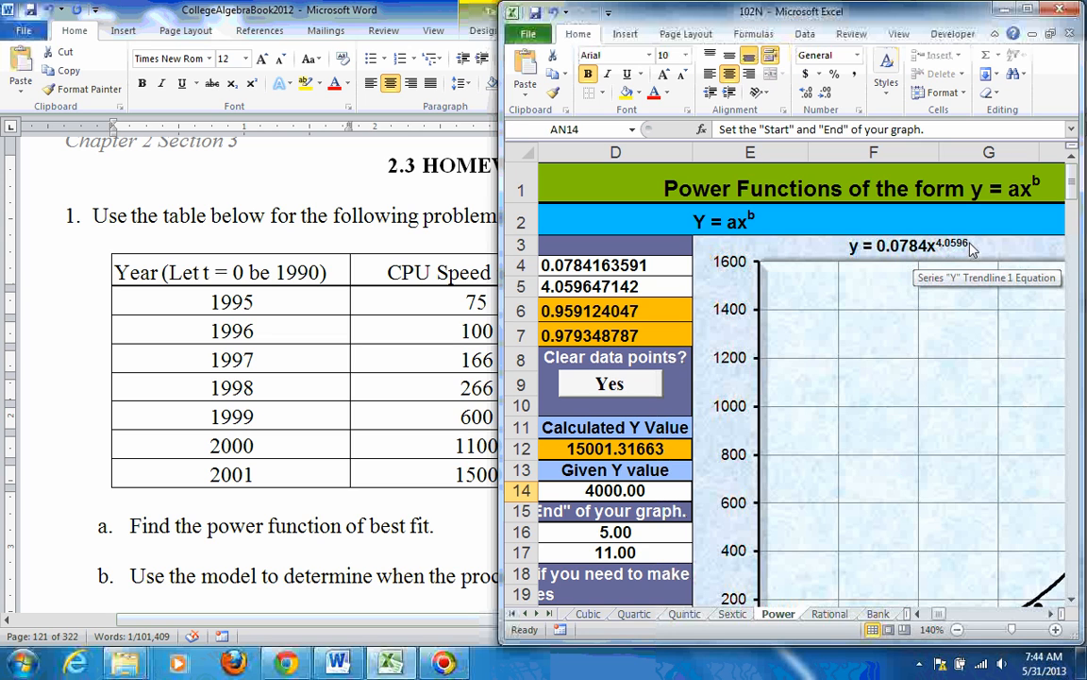
{"action": "mouse_move", "coordinate": [944, 268]}
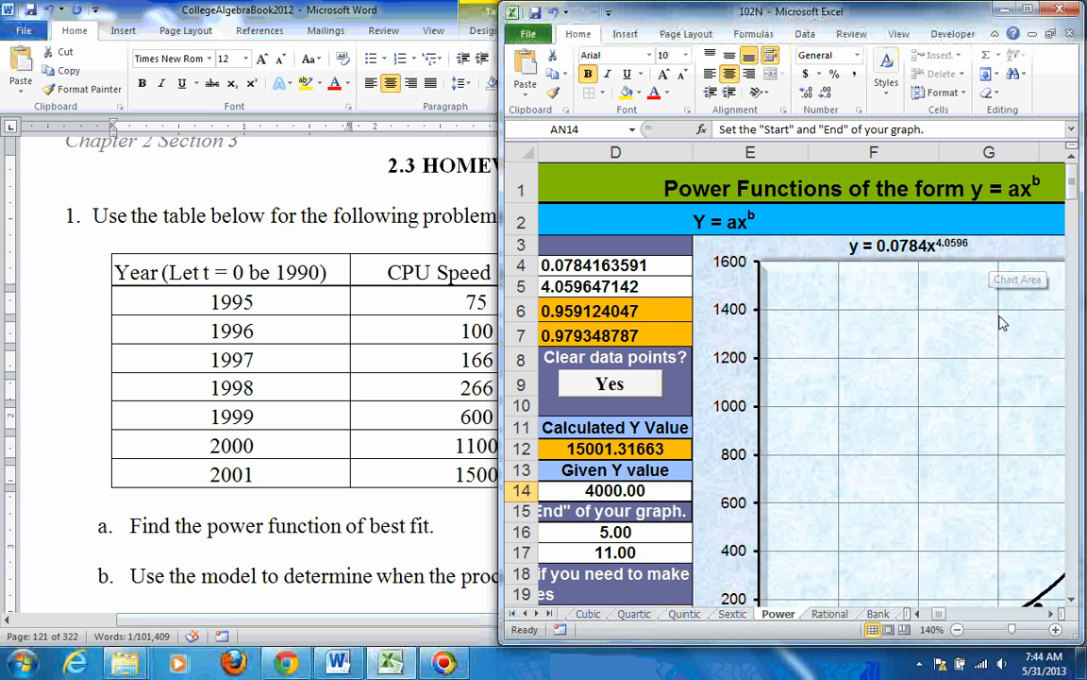
{"action": "mouse_move", "coordinate": [883, 276]}
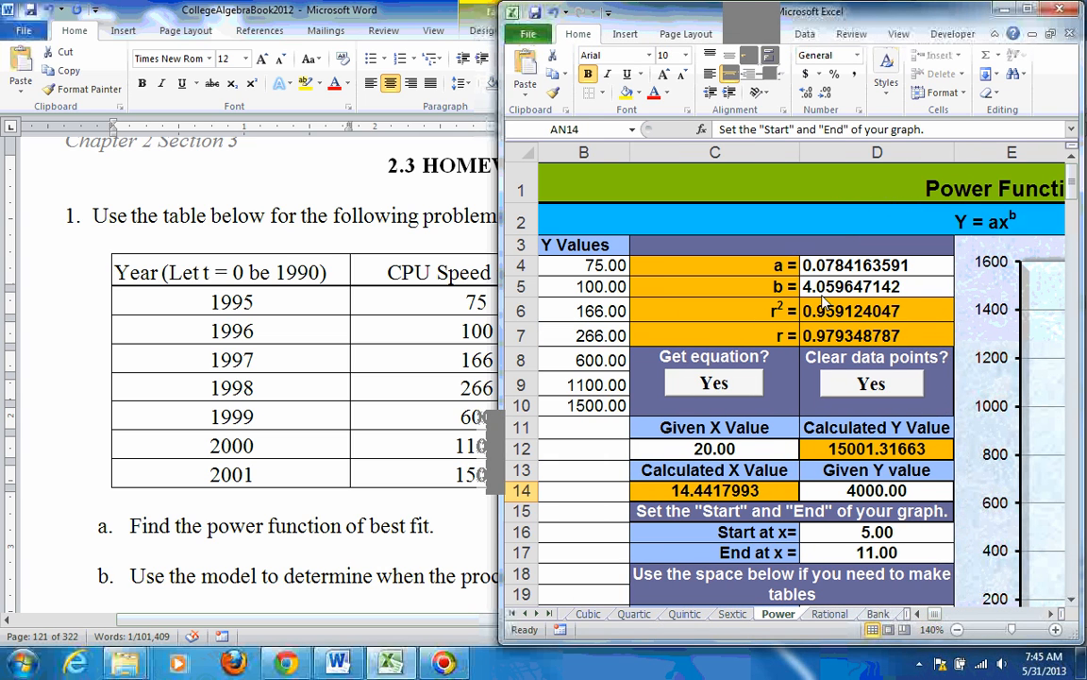
{"action": "left_click", "coordinate": [876, 336]}
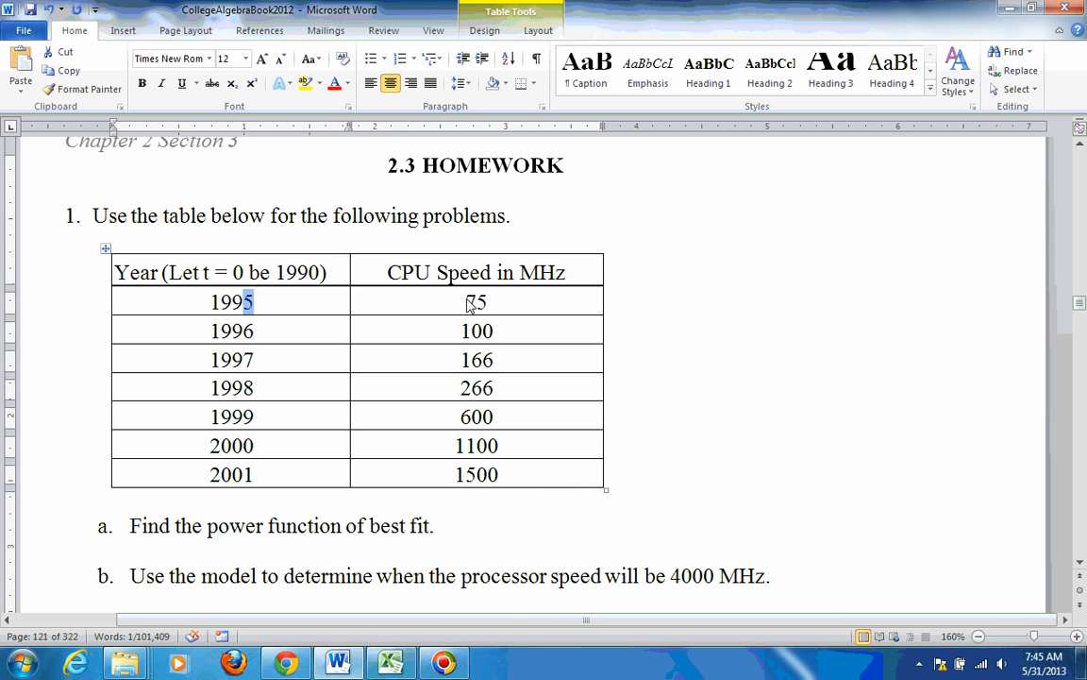
{"action": "left_click", "coordinate": [391, 660]}
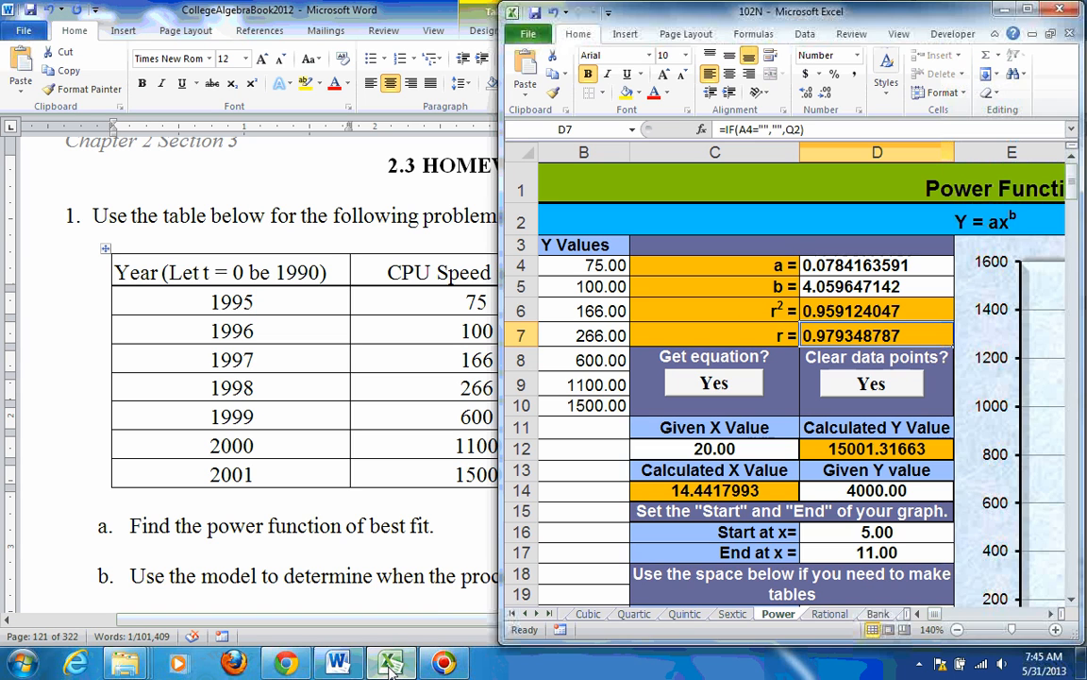
{"action": "left_click", "coordinate": [876, 491]}
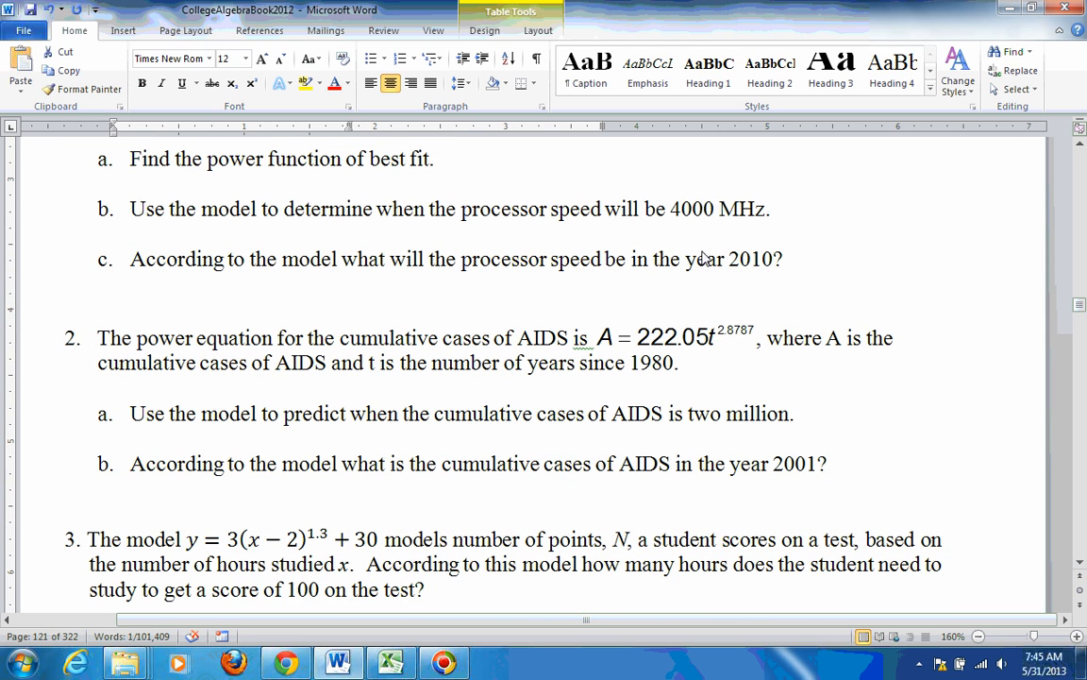
{"action": "mouse_move", "coordinate": [738, 268]}
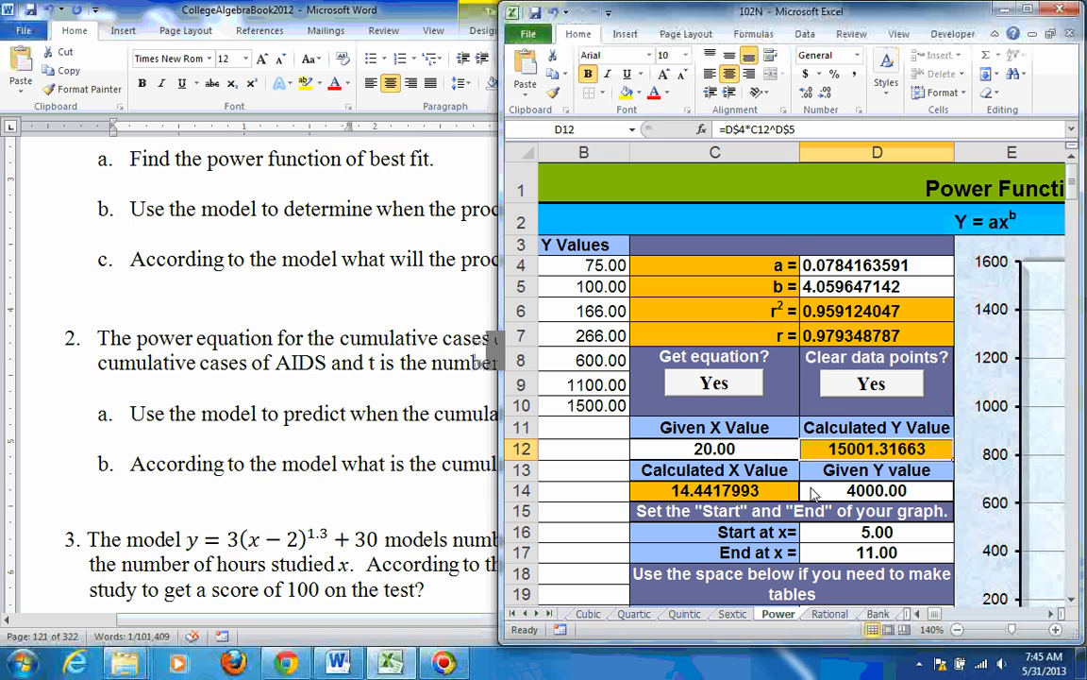
{"action": "mouse_move", "coordinate": [857, 453]}
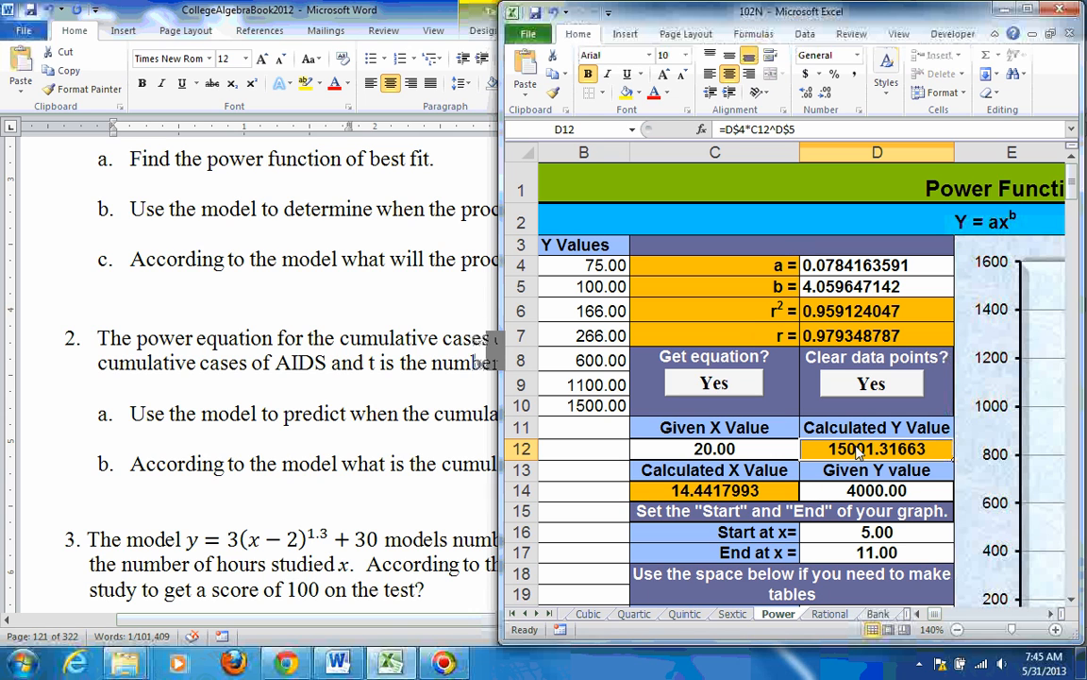
{"action": "mouse_move", "coordinate": [306, 400]}
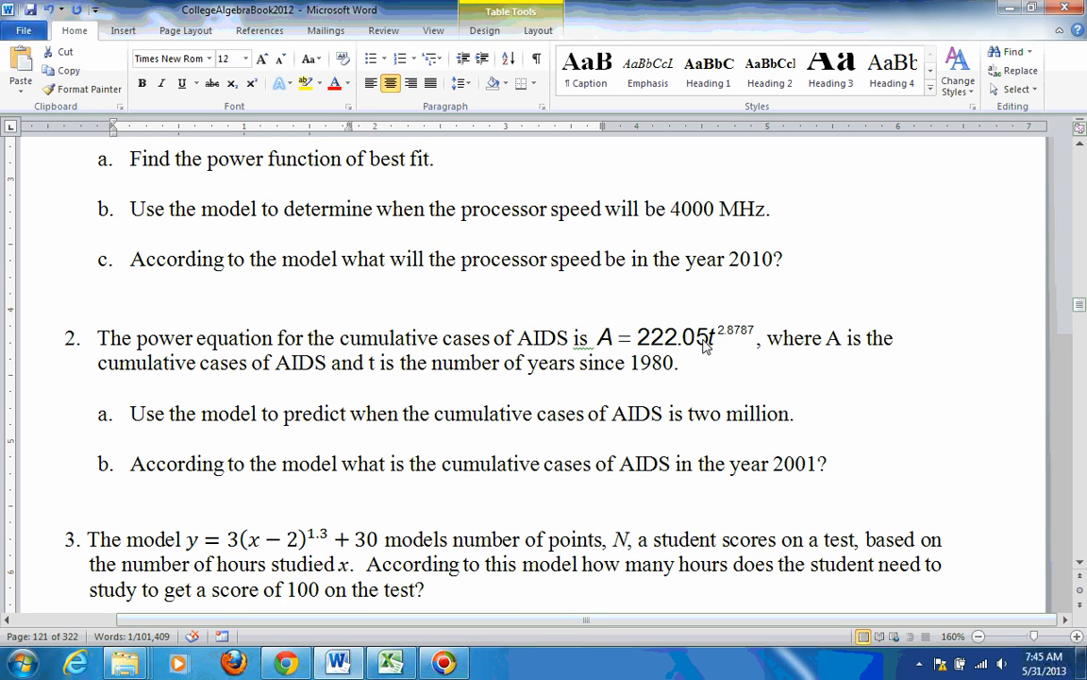
{"action": "mouse_move", "coordinate": [747, 336]}
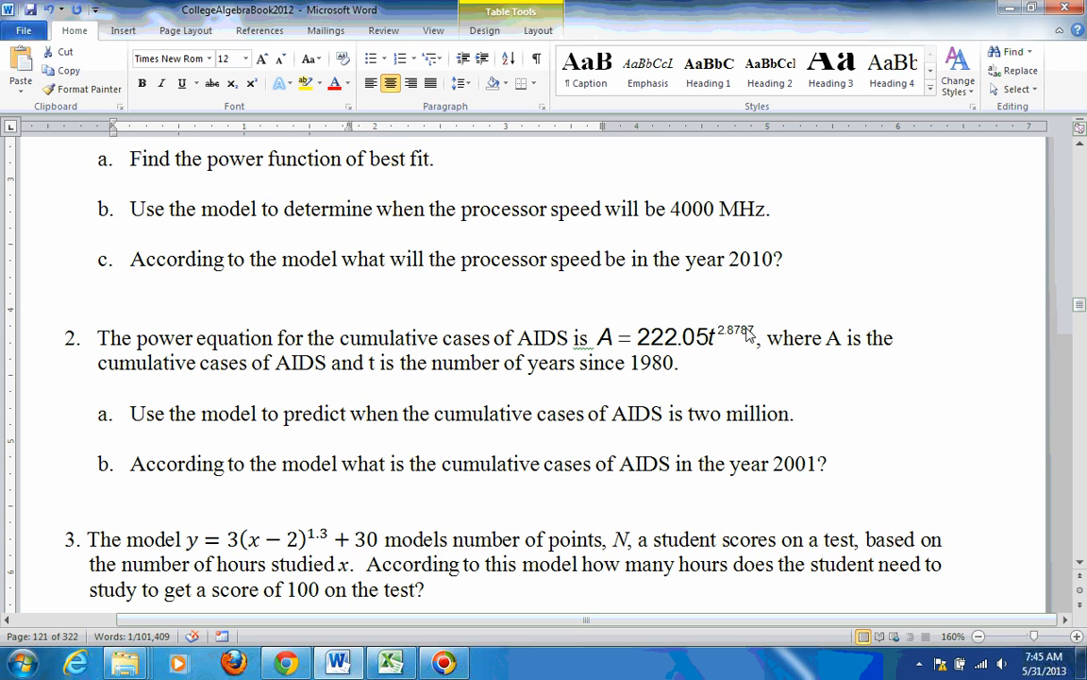
{"action": "mouse_move", "coordinate": [616, 521]}
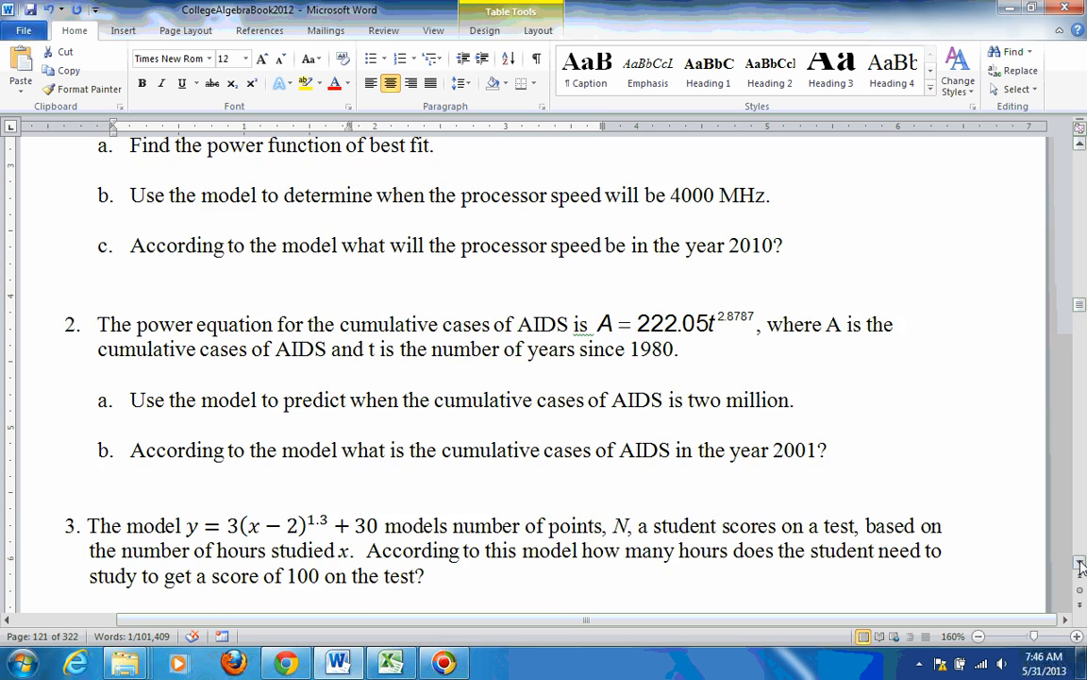
Step: Scroll down to problem 3, the test-score model y = 3(x − 2)^1.3 + 30
{"action": "scroll", "scroll_direction": "down", "scroll_amount": 3}
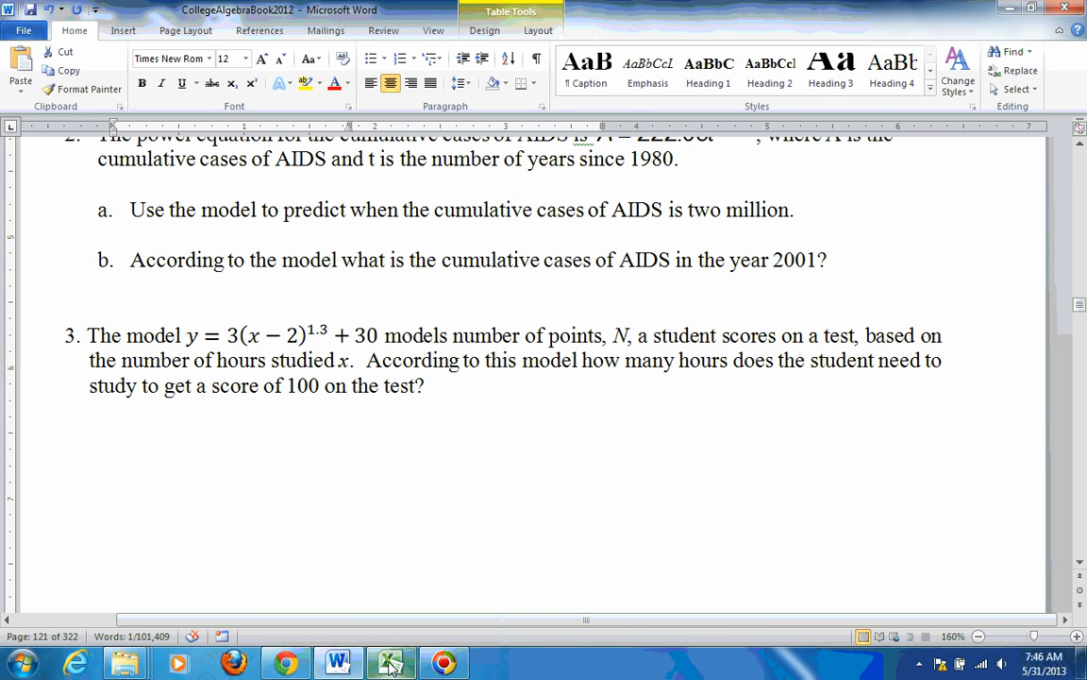
Step: Bring up the power-regression workbook from the taskbar beside the homework
{"action": "left_click", "coordinate": [390, 660]}
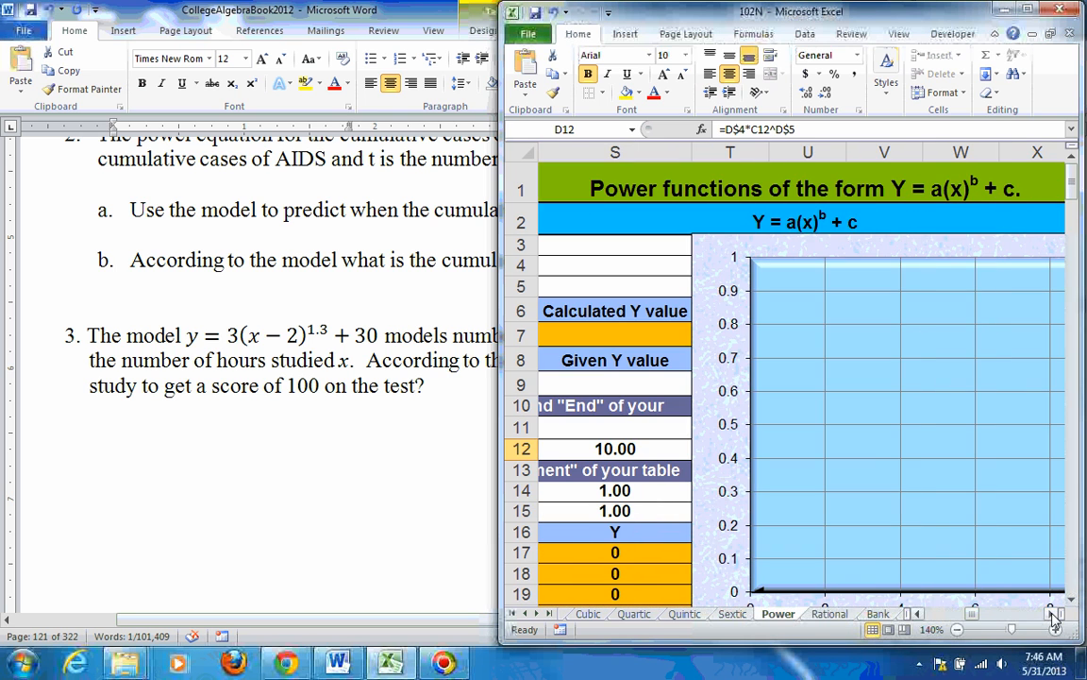
{"action": "mouse_move", "coordinate": [854, 236]}
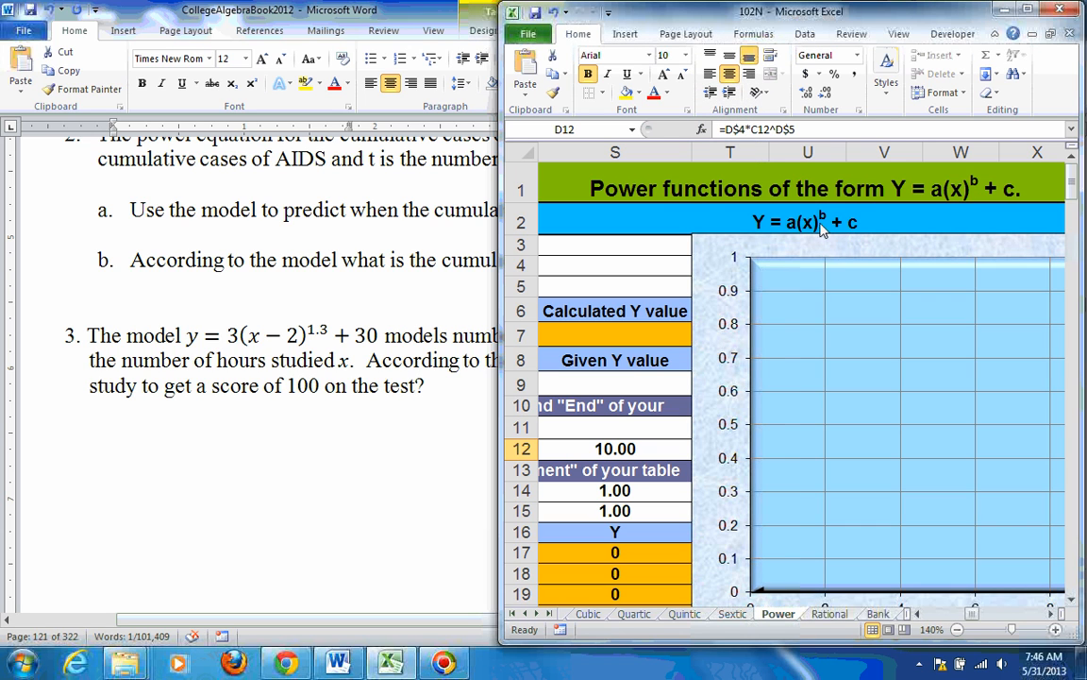
{"action": "mouse_move", "coordinate": [287, 348]}
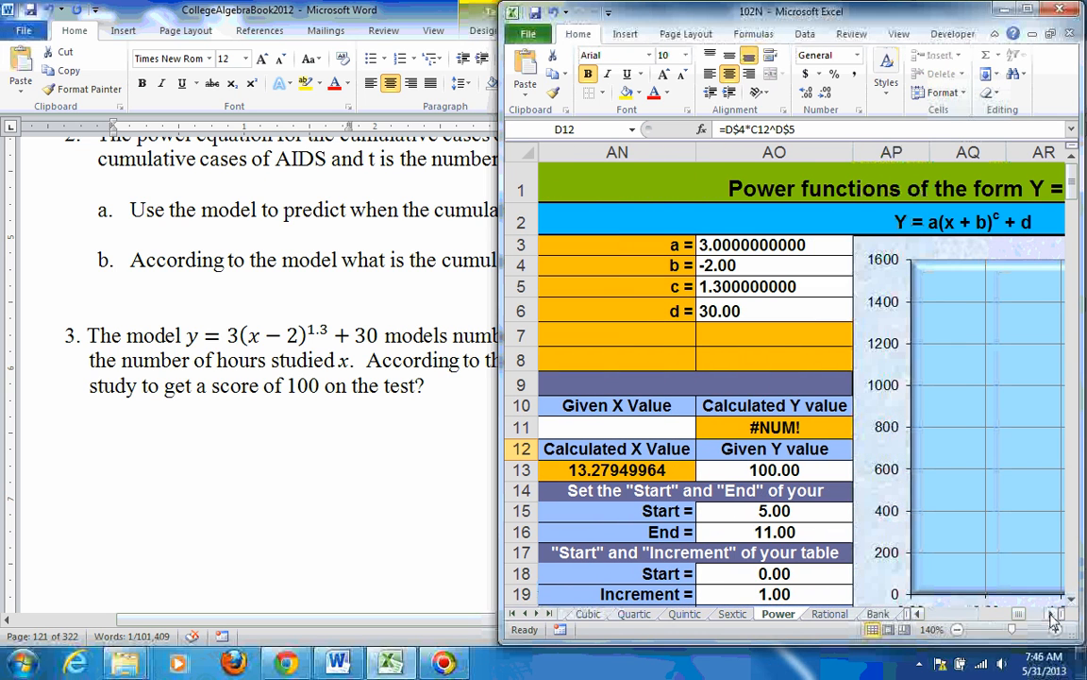
{"action": "mouse_move", "coordinate": [948, 236]}
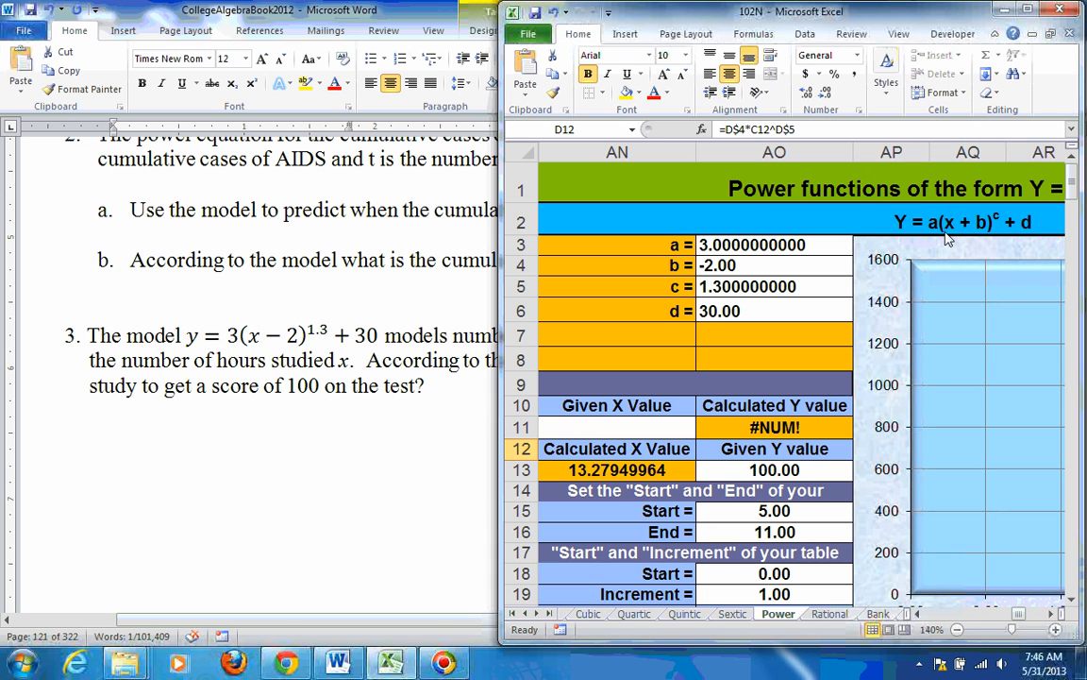
{"action": "mouse_move", "coordinate": [732, 318]}
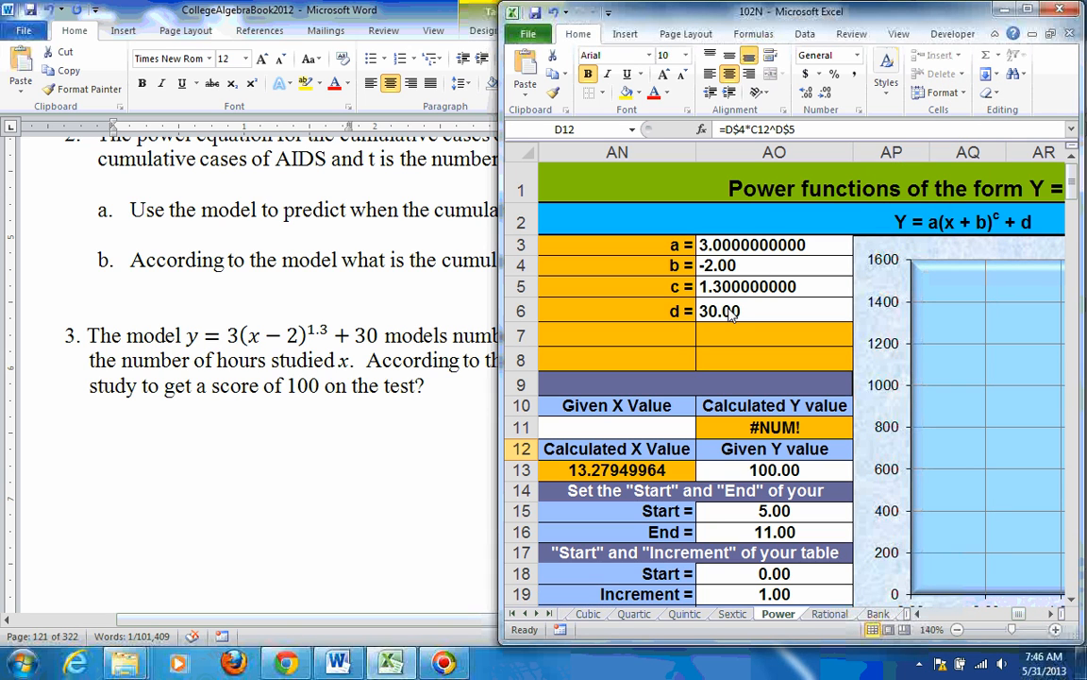
{"action": "mouse_move", "coordinate": [986, 230]}
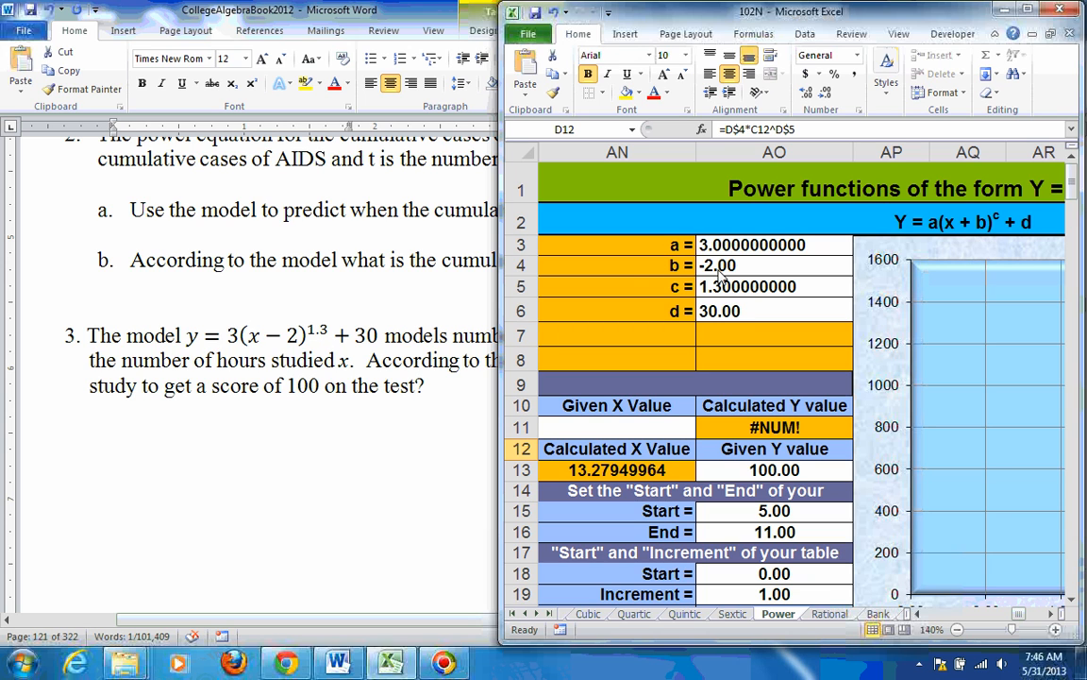
{"action": "mouse_move", "coordinate": [868, 244]}
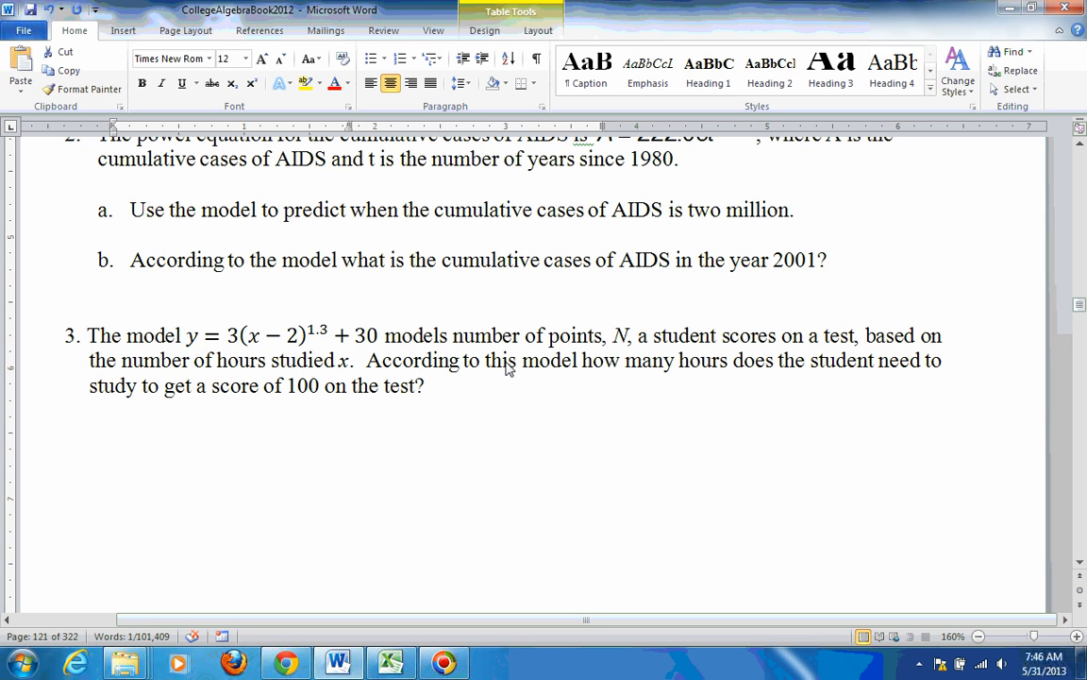
{"action": "mouse_move", "coordinate": [300, 396]}
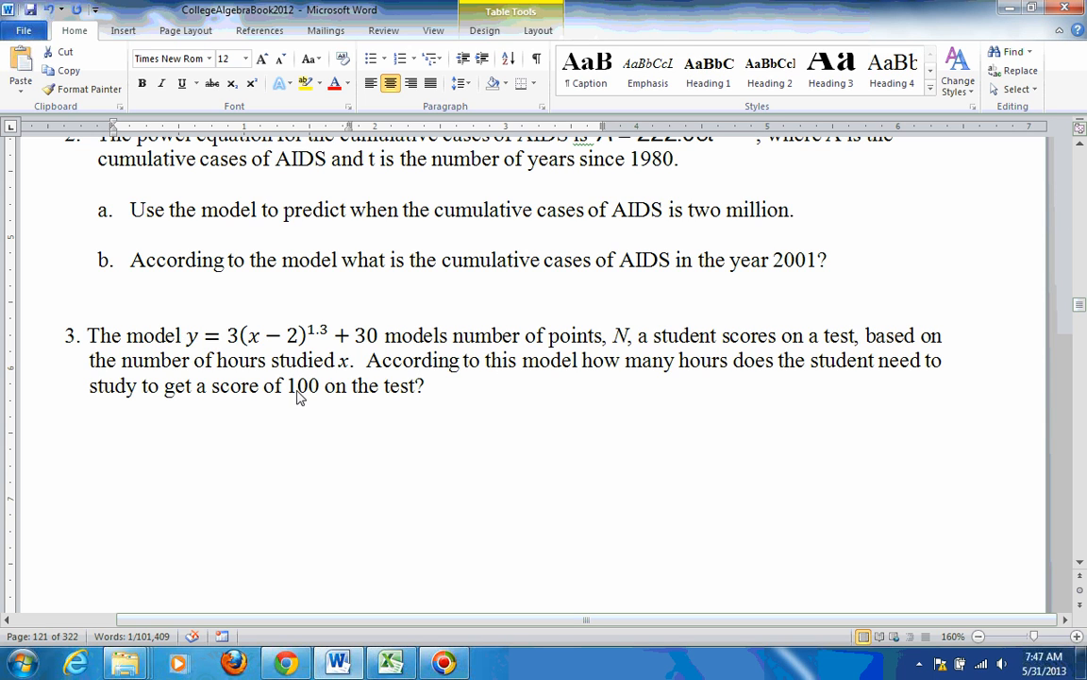
{"action": "mouse_move", "coordinate": [313, 396]}
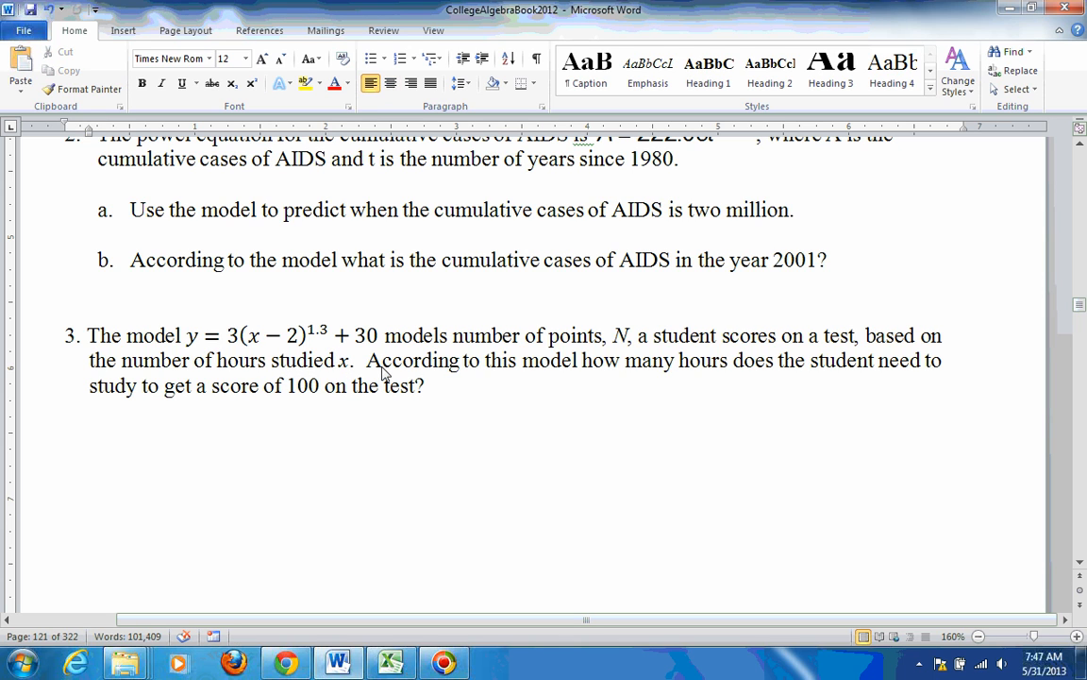
{"action": "left_click", "coordinate": [339, 359]}
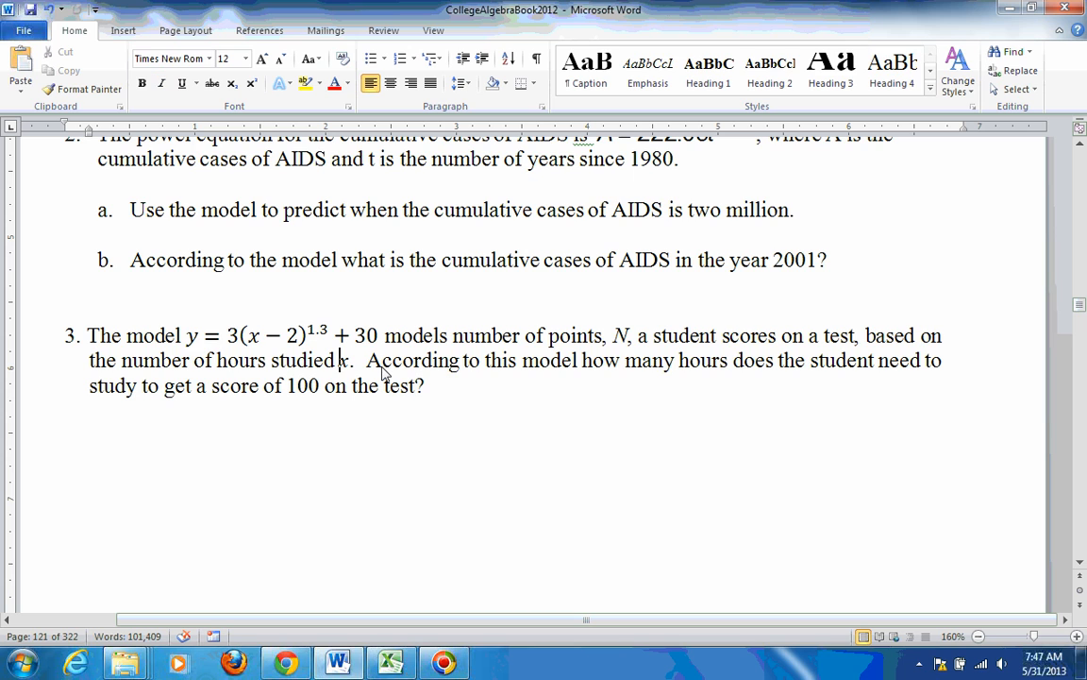
{"action": "mouse_move", "coordinate": [317, 395]}
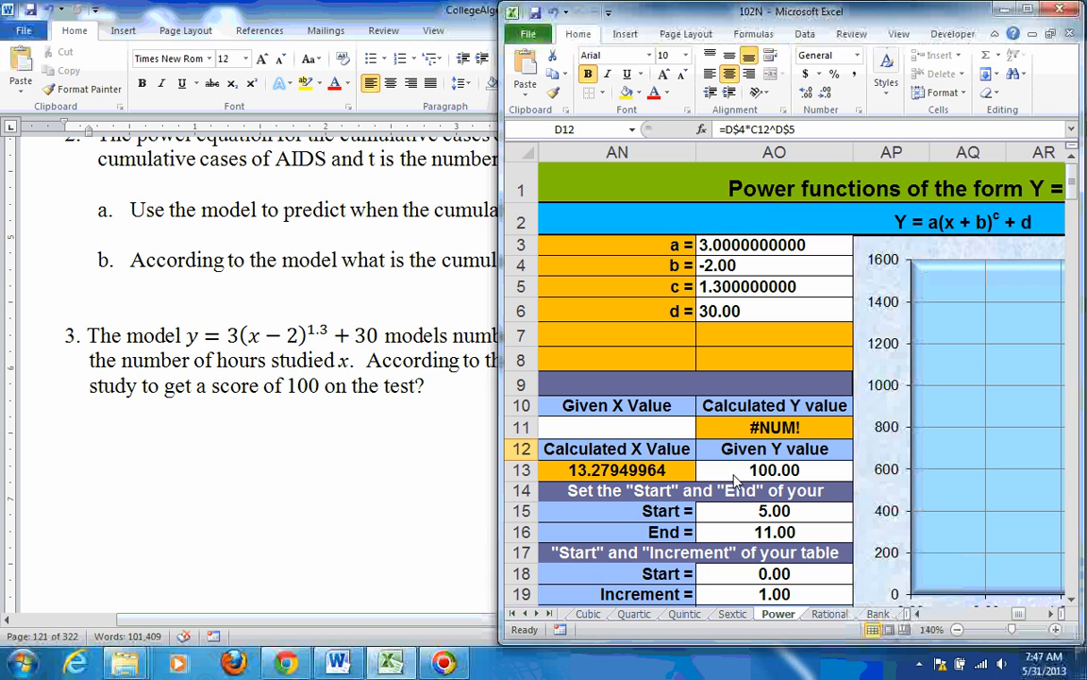
Step: Inspect the Y value 100 in AO13 and the calculated-x formula in AN13 giving 13.27949964
{"action": "left_click", "coordinate": [774, 469]}
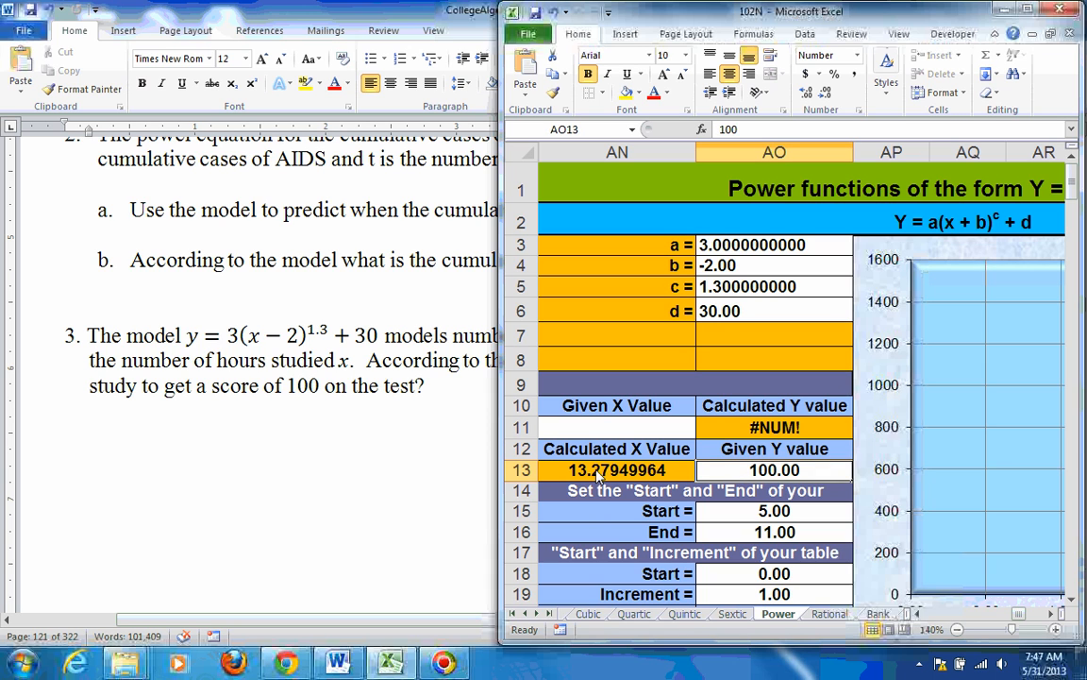
{"action": "left_click", "coordinate": [615, 468]}
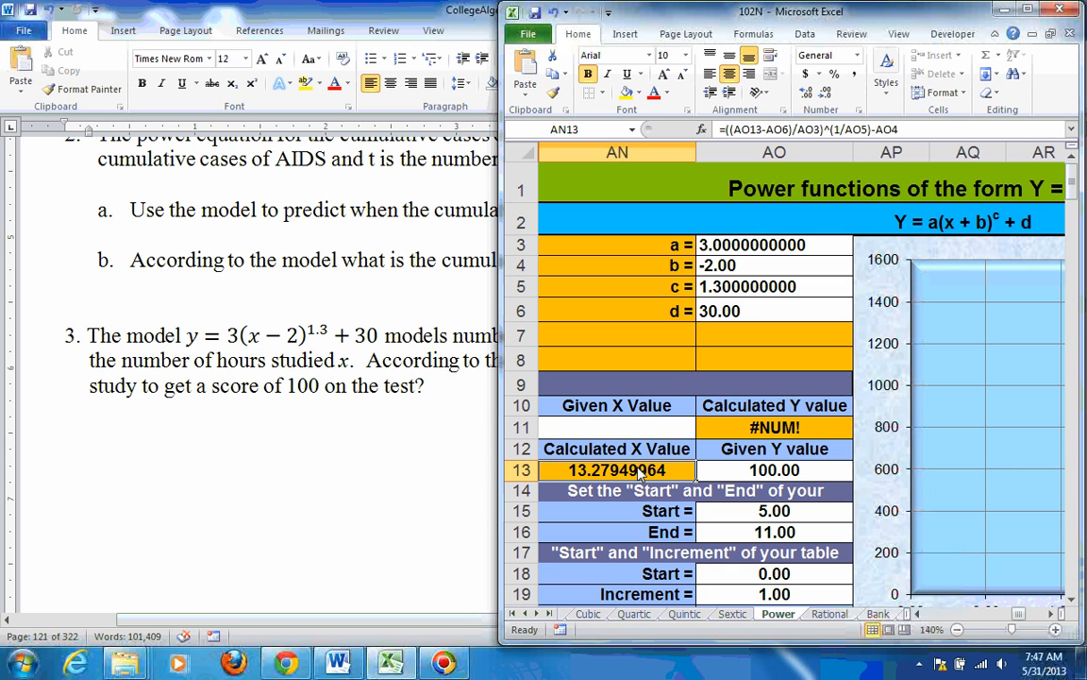
{"action": "mouse_move", "coordinate": [627, 487]}
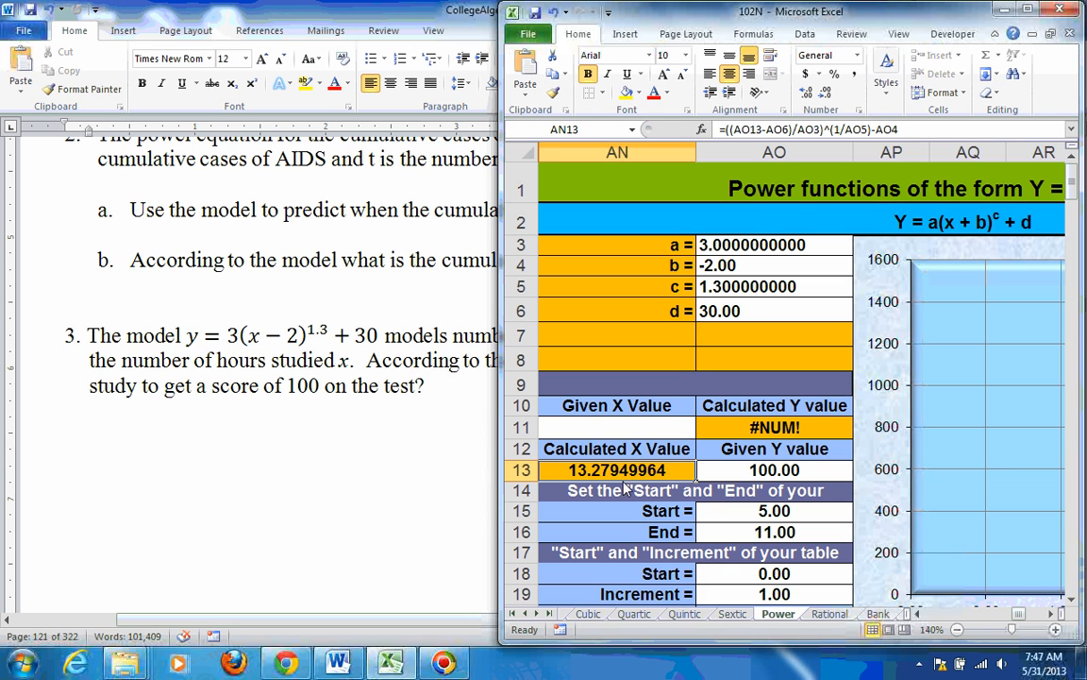